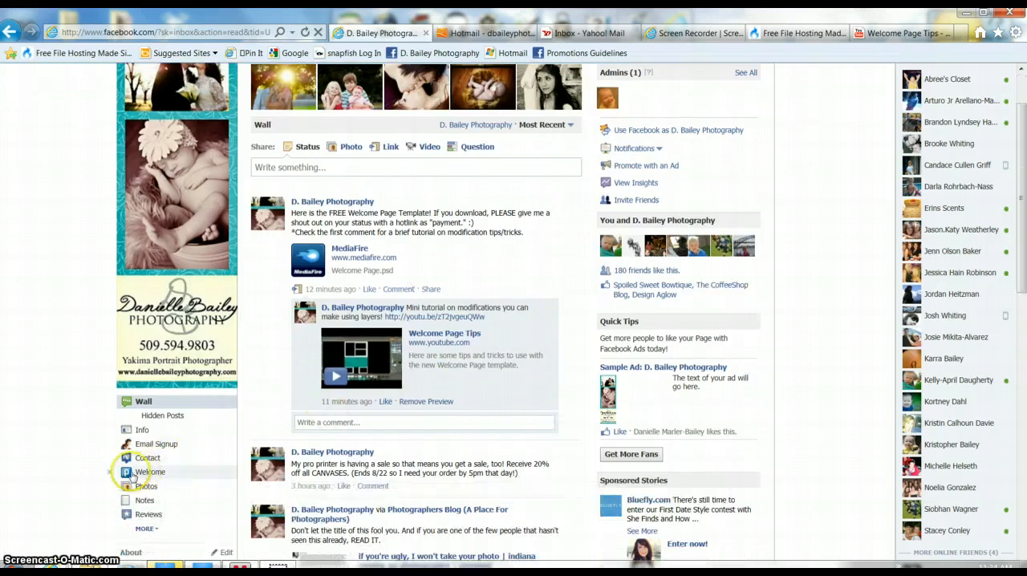
- View the D. Bailey Photography page's custom Welcome tab with its promotional layout
{"action": "left_click", "coordinate": [151, 471]}
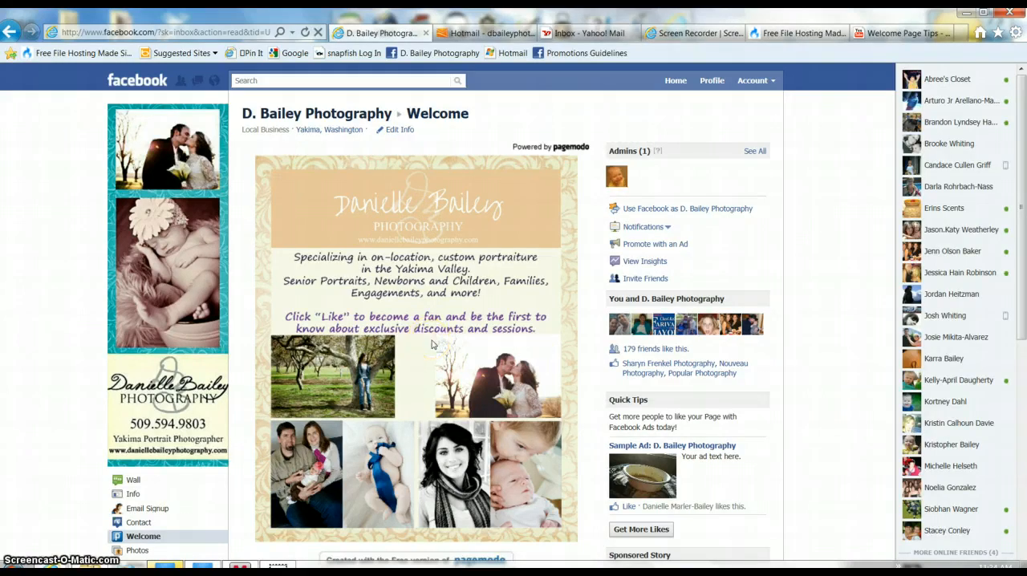
{"action": "mouse_move", "coordinate": [218, 425]}
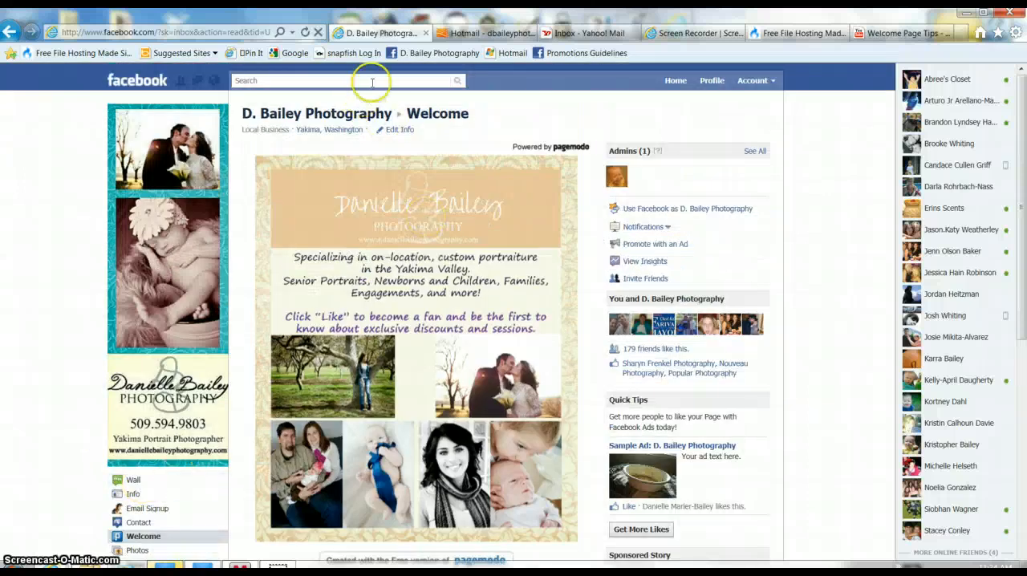
- Search 'page', go to the Pagemodo page and view its Info with basic information
{"action": "type", "text": "pagem"}
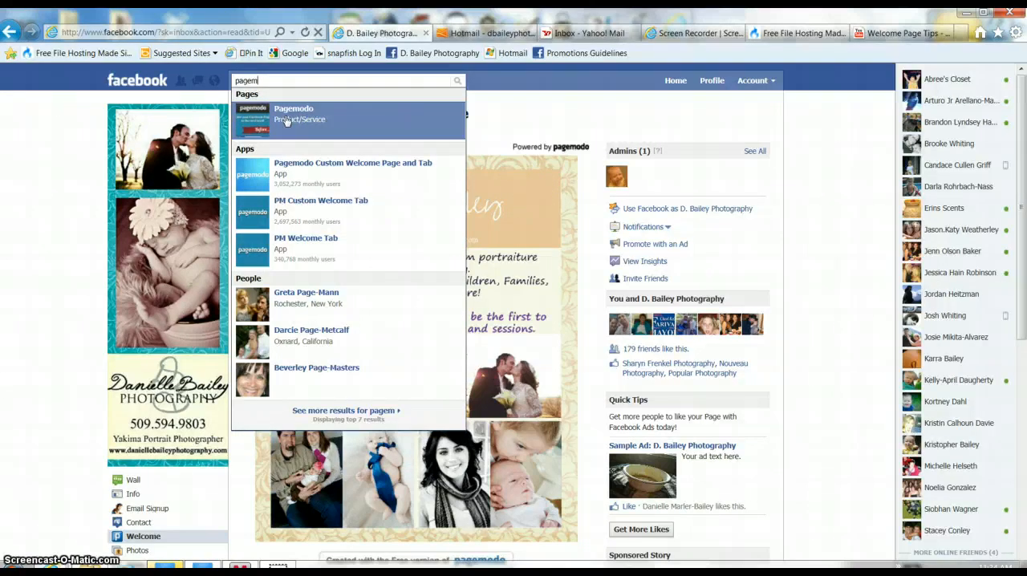
{"action": "mouse_move", "coordinate": [276, 119]}
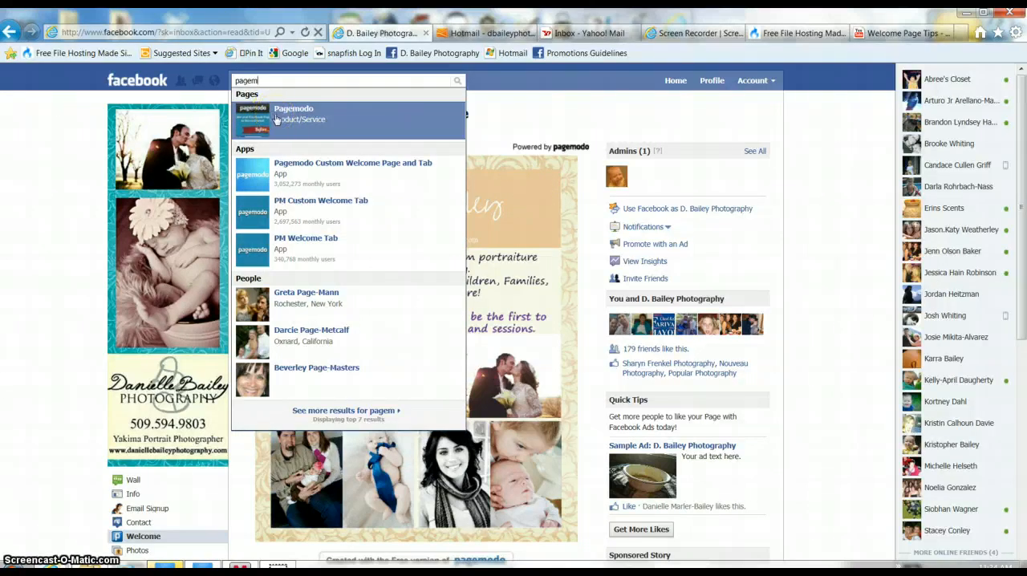
{"action": "mouse_move", "coordinate": [320, 264]}
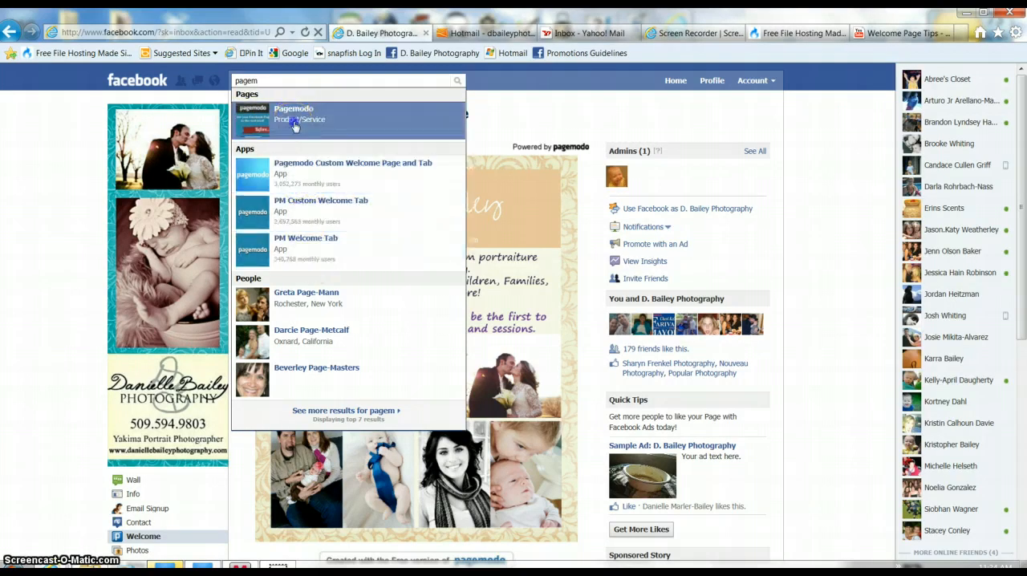
{"action": "left_click", "coordinate": [293, 114]}
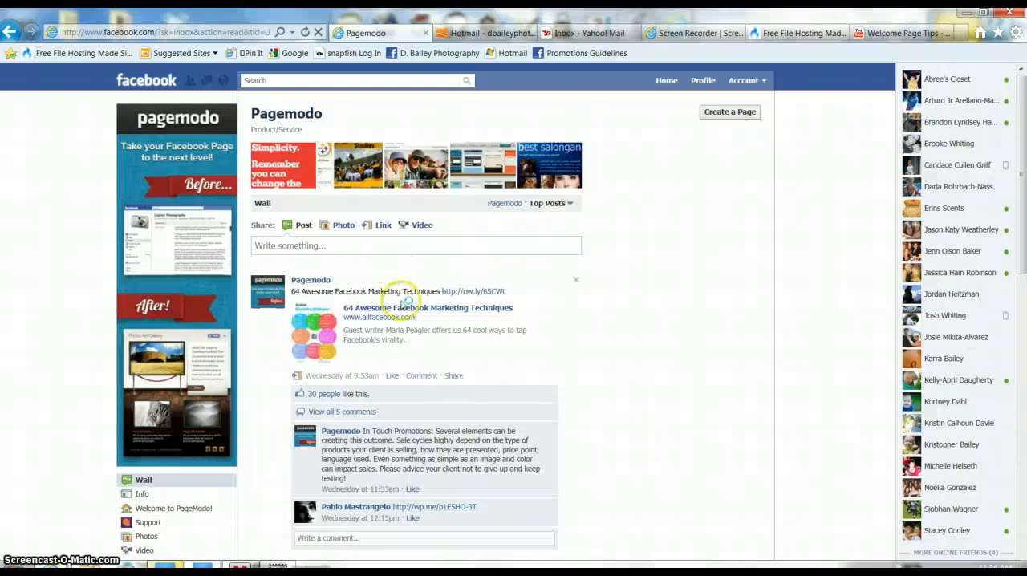
{"action": "scroll", "scroll_direction": "down", "scroll_amount": 3}
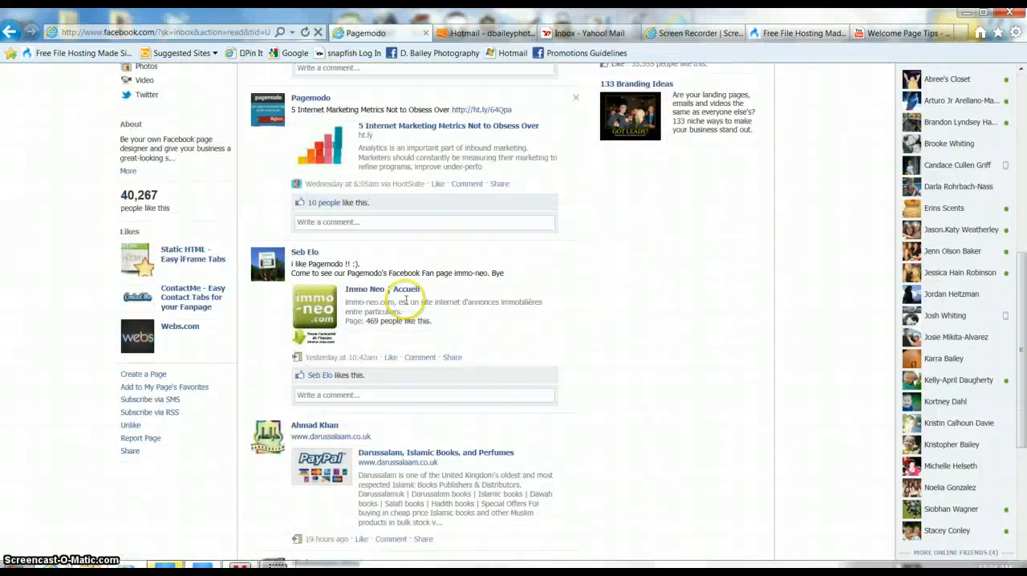
{"action": "mouse_move", "coordinate": [180, 372]}
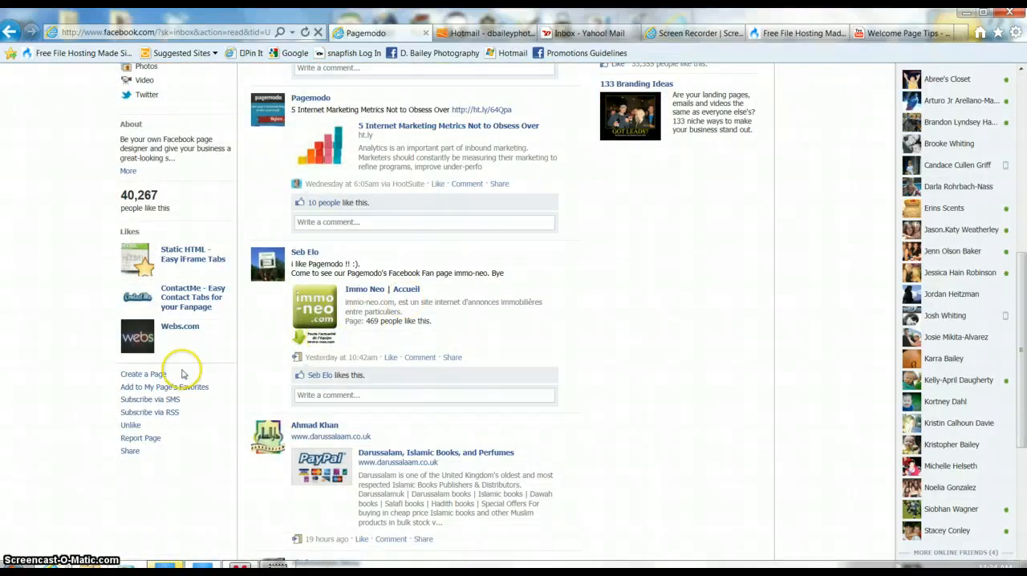
{"action": "mouse_move", "coordinate": [146, 383]}
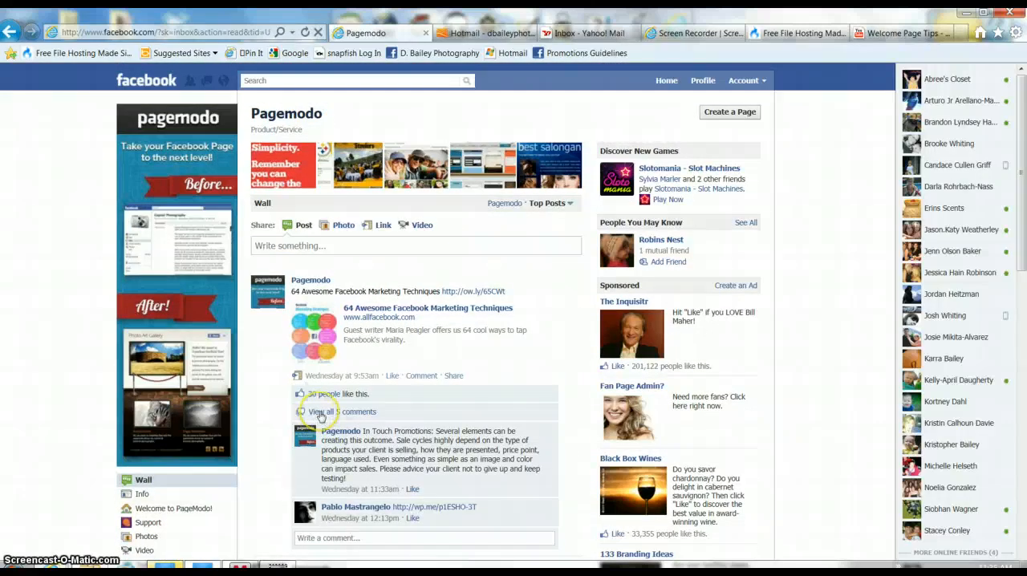
{"action": "scroll", "scroll_direction": "down", "scroll_amount": 3}
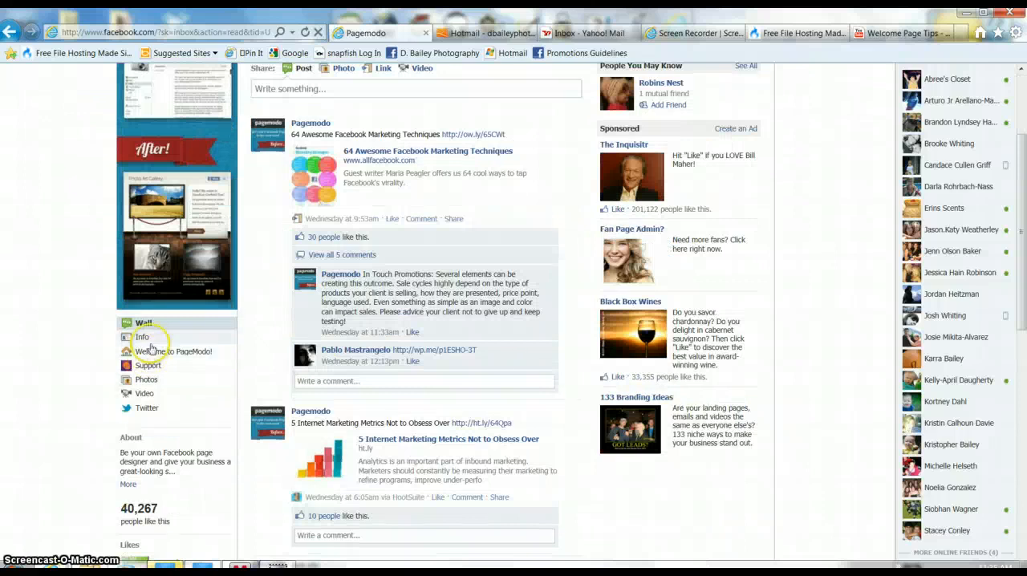
{"action": "left_click", "coordinate": [142, 336]}
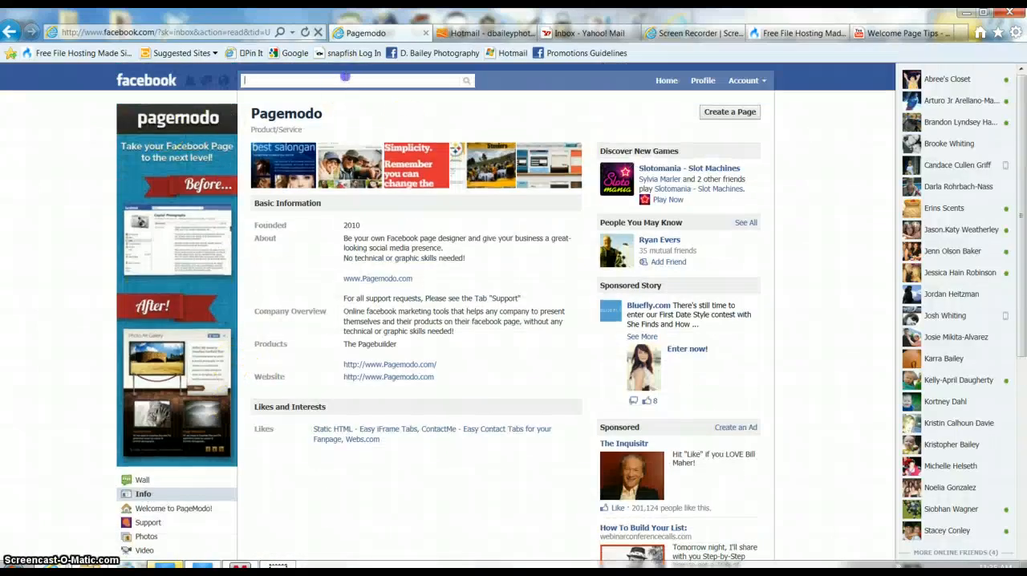
- Search 'pagem' and launch the Pagemodo Custom Welcome Page and Tab app's landing page
{"action": "type", "text": "pagemod"}
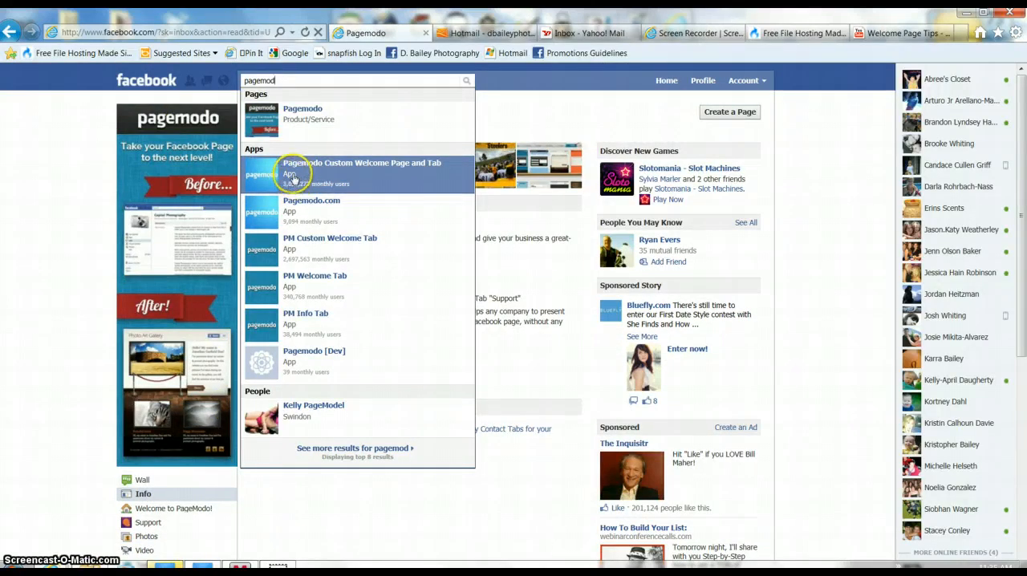
{"action": "left_click", "coordinate": [301, 112]}
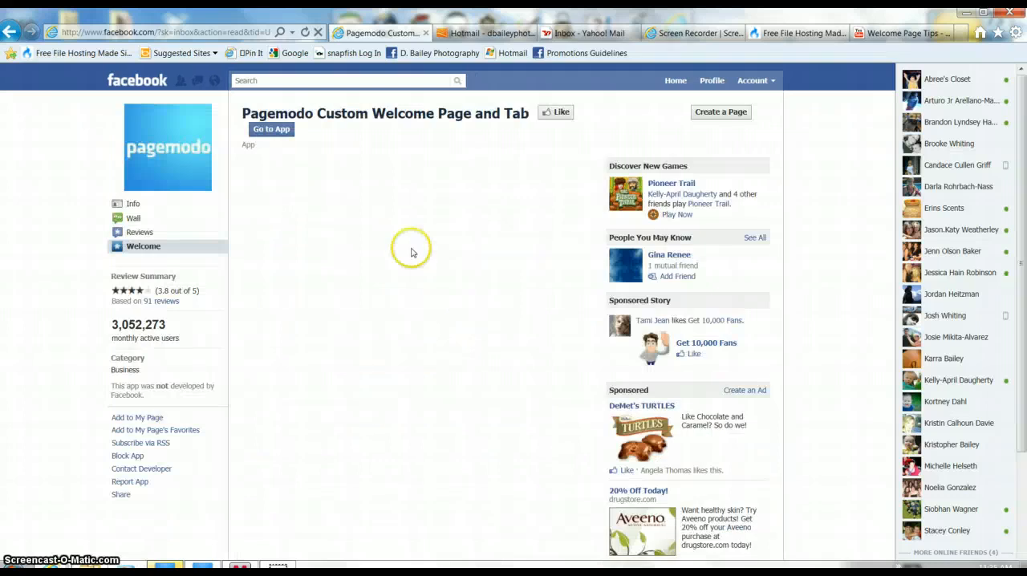
{"action": "left_click", "coordinate": [271, 128]}
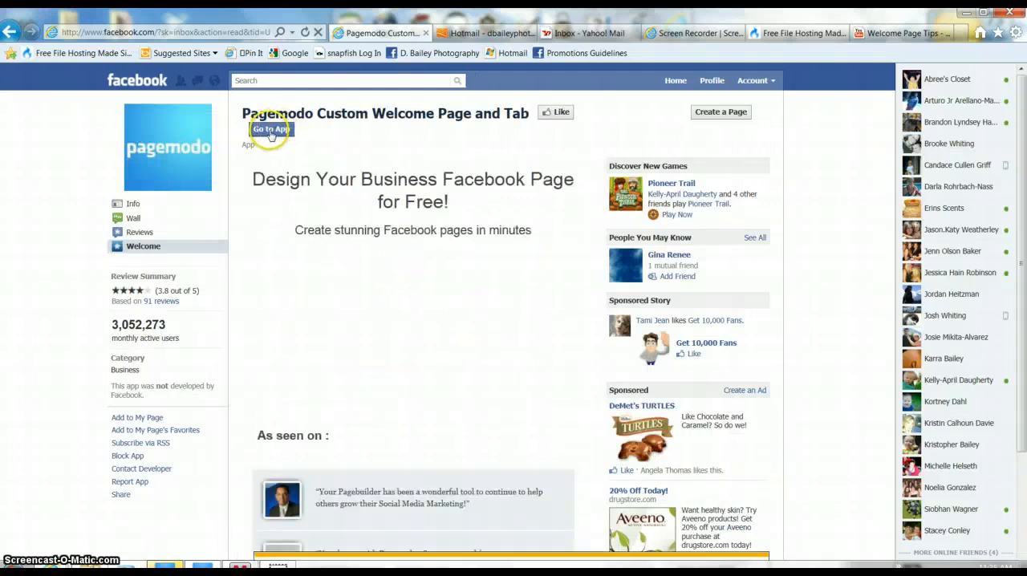
{"action": "left_click", "coordinate": [271, 128]}
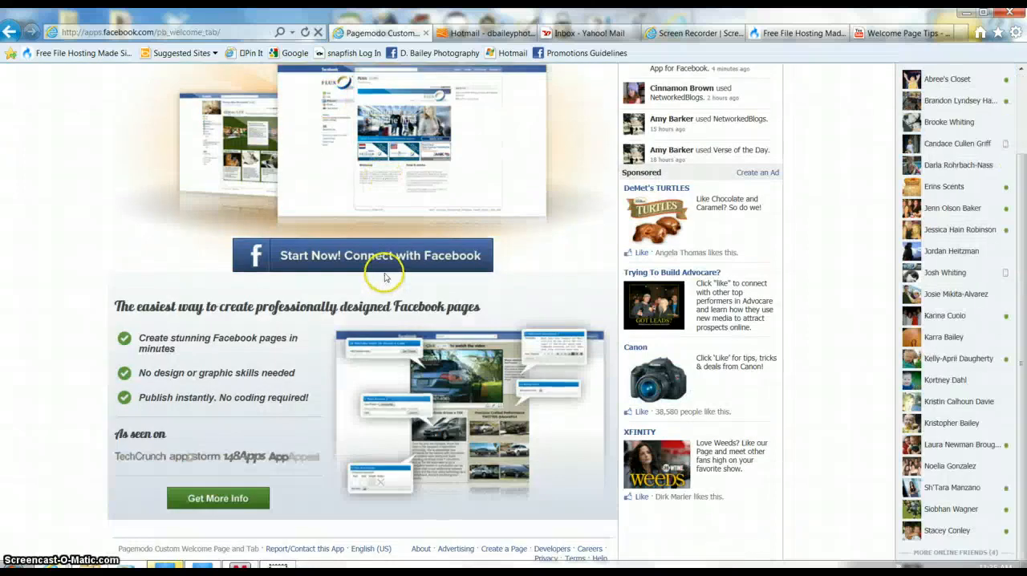
{"action": "mouse_move", "coordinate": [359, 273]}
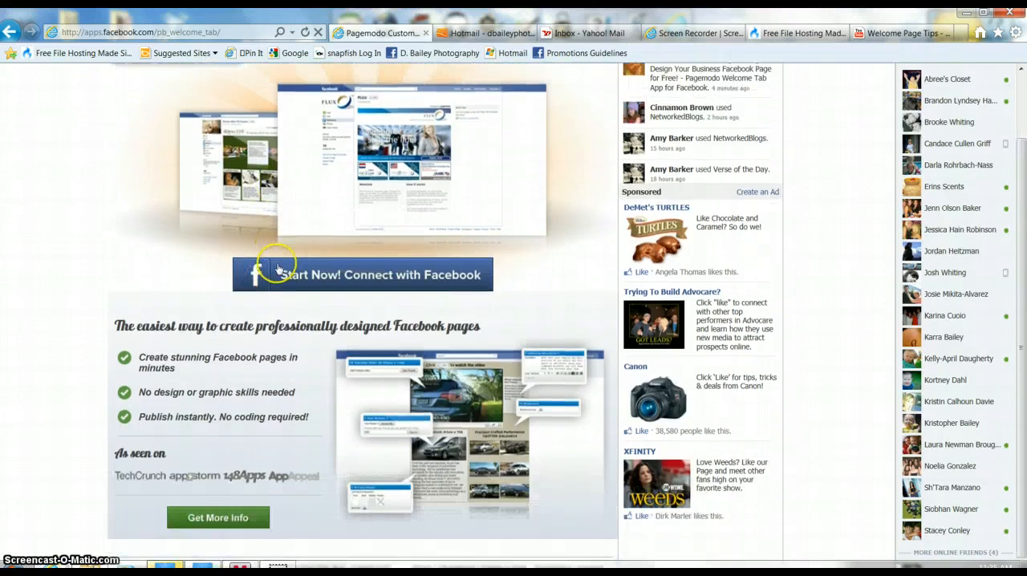
{"action": "mouse_move", "coordinate": [334, 292]}
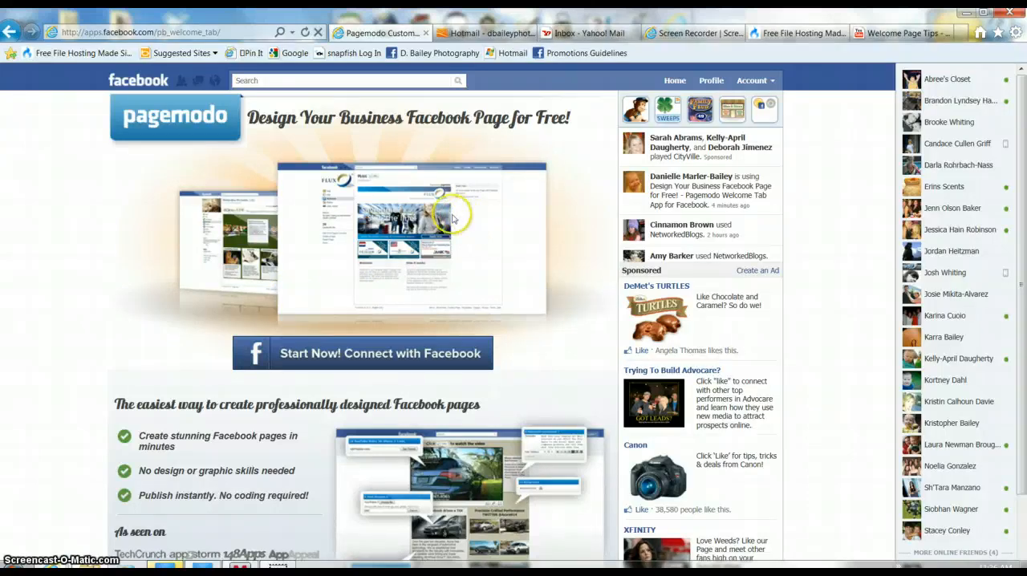
- Switch to using Facebook as D. Bailey Photography and enter its Edit Page settings
{"action": "left_click", "coordinate": [752, 80]}
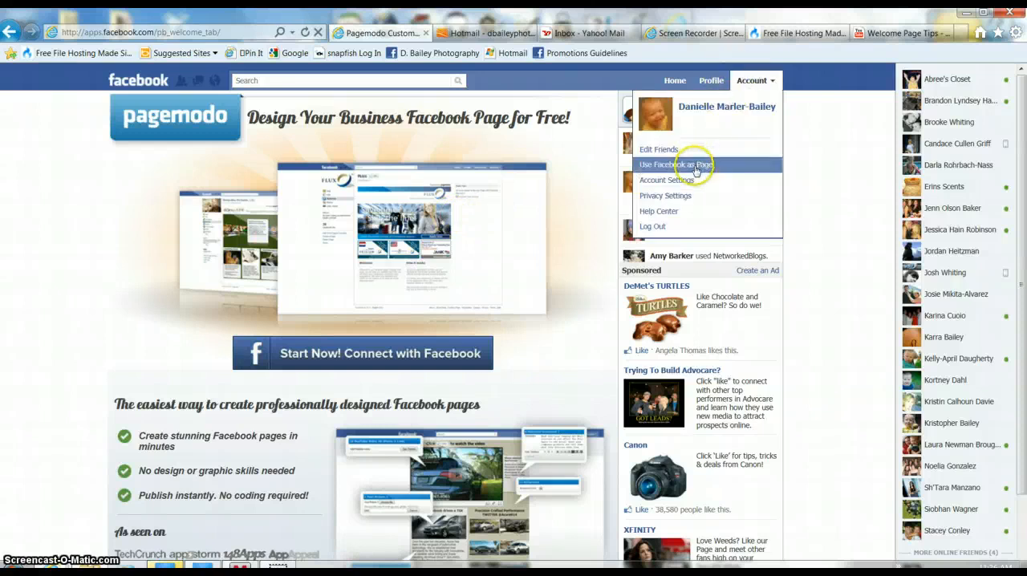
{"action": "left_click", "coordinate": [673, 164]}
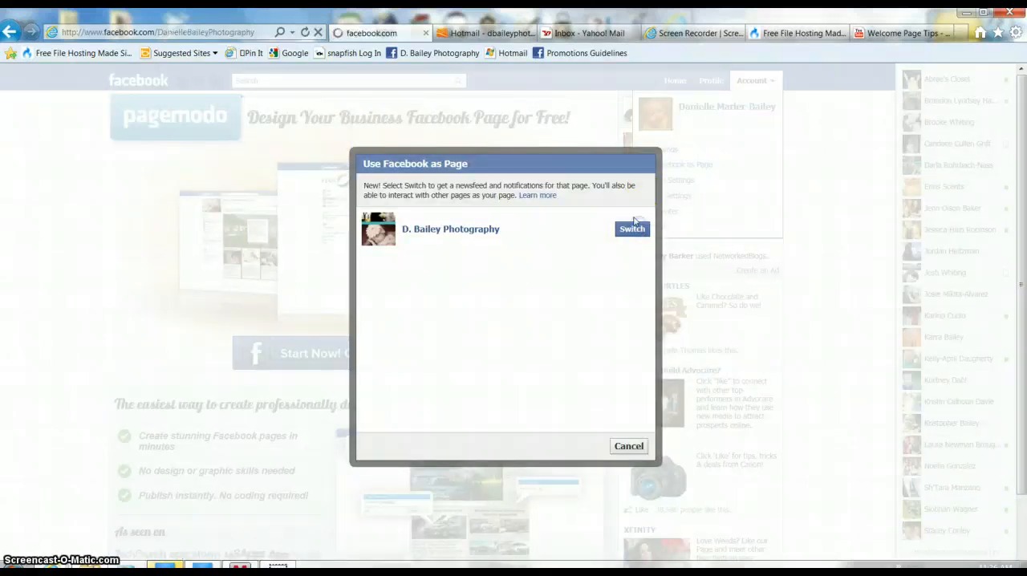
{"action": "left_click", "coordinate": [632, 228]}
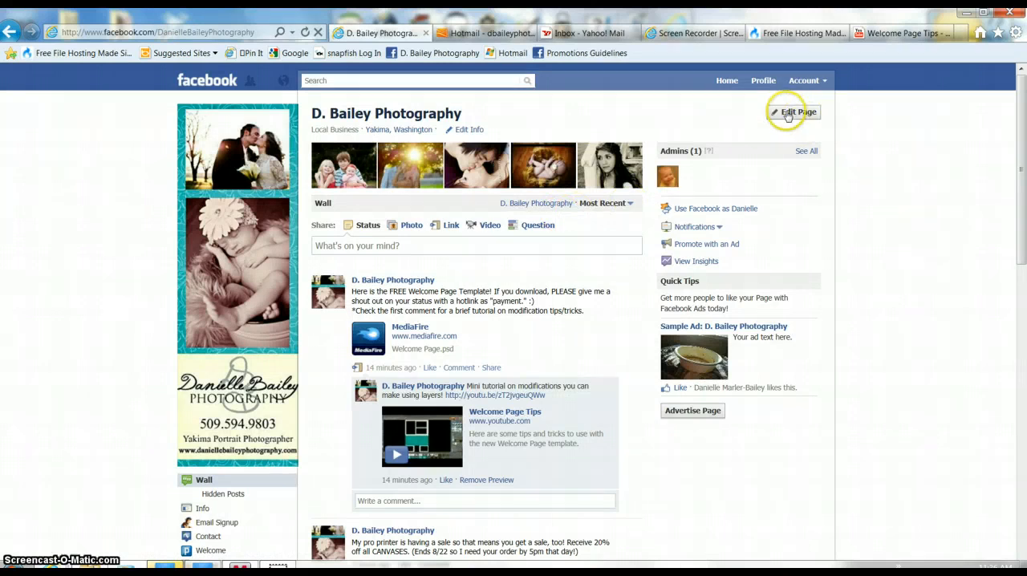
{"action": "left_click", "coordinate": [794, 112]}
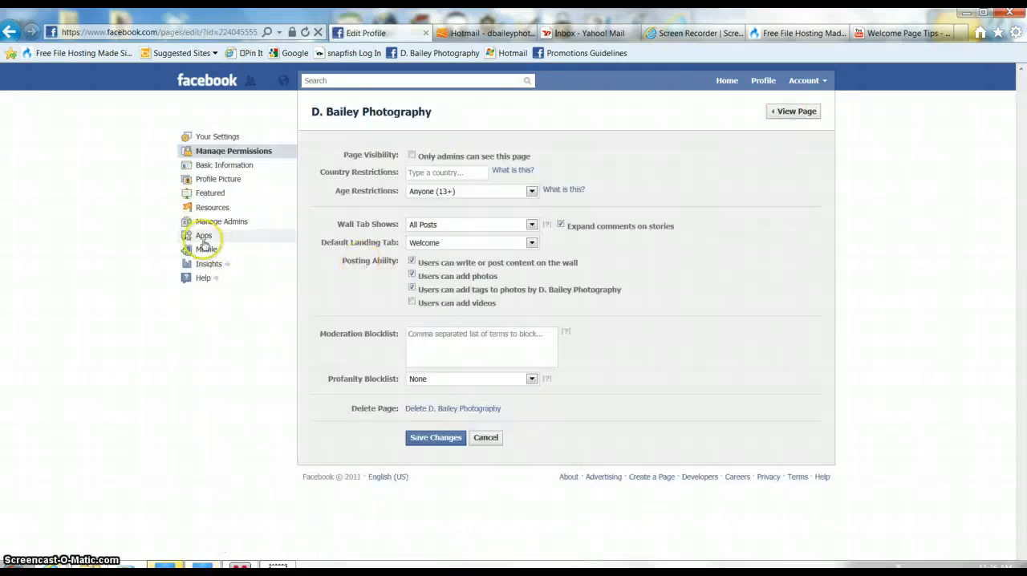
- List the page's Added Apps, including Pagemodo Custom Welcome Page and Tab
{"action": "left_click", "coordinate": [204, 234]}
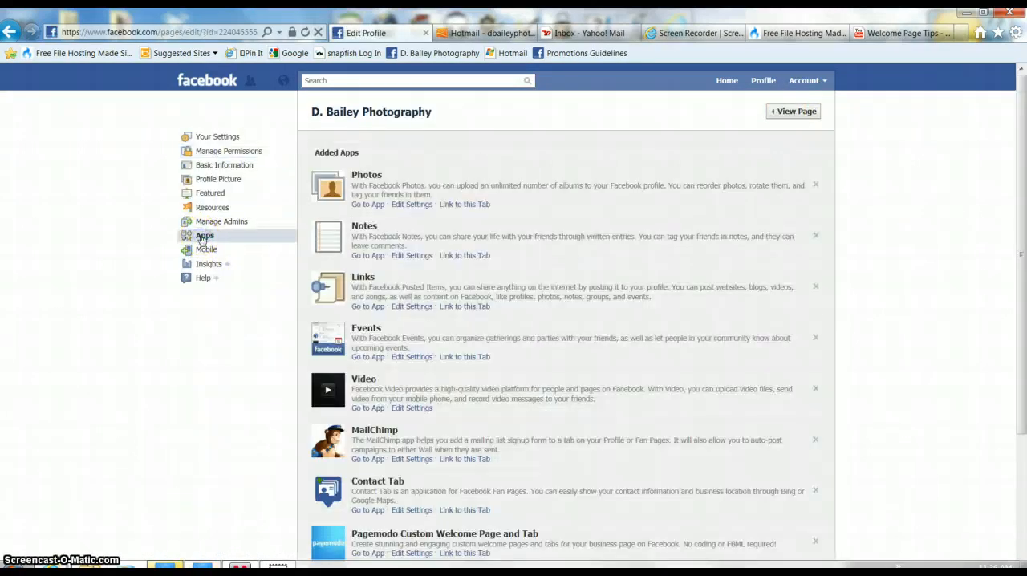
{"action": "scroll", "scroll_direction": "down", "scroll_amount": 3}
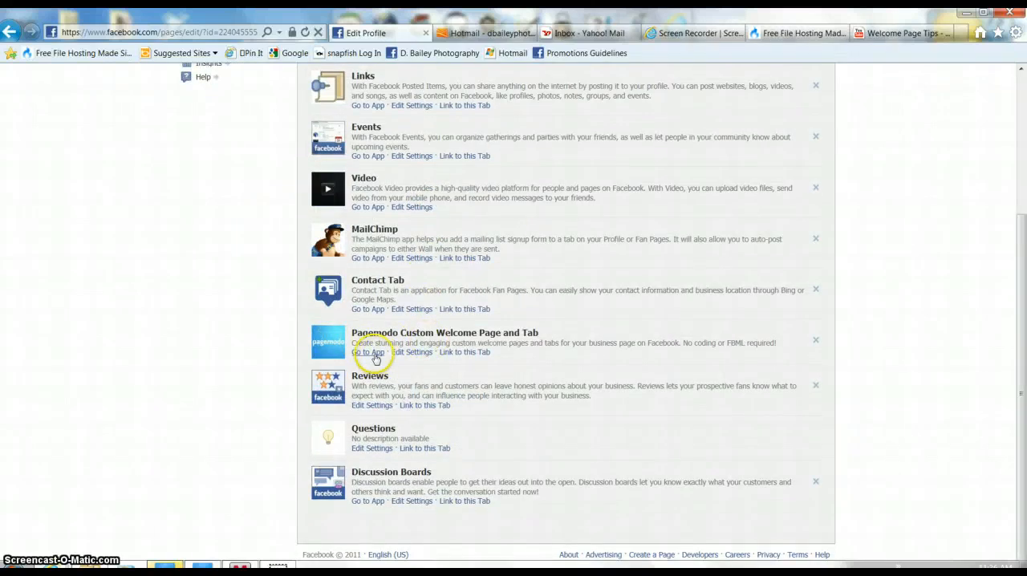
{"action": "mouse_move", "coordinate": [410, 353]}
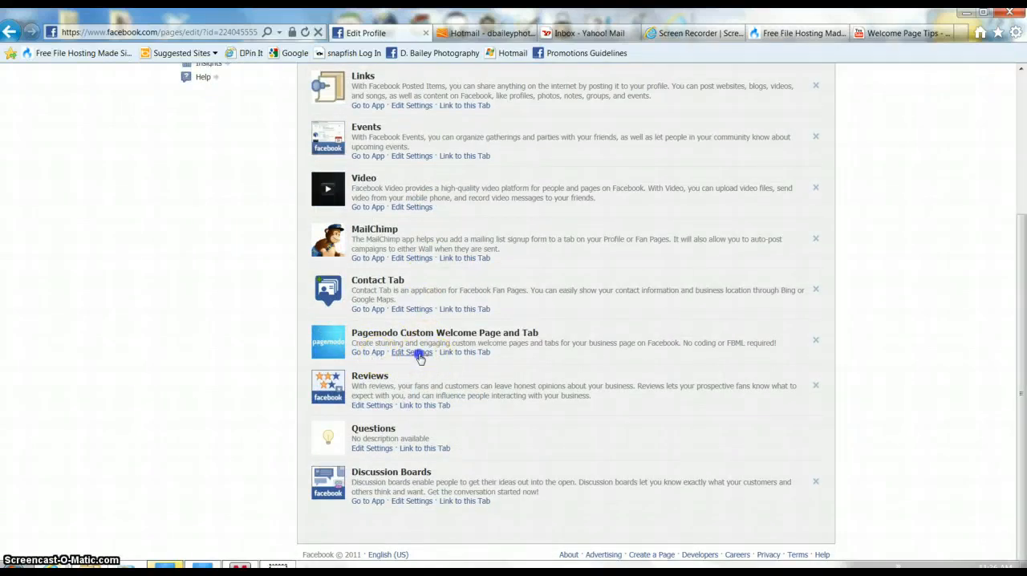
- Set the Pagemodo welcome app's Custom Tab Name to Welcome and save it
{"action": "left_click", "coordinate": [410, 353]}
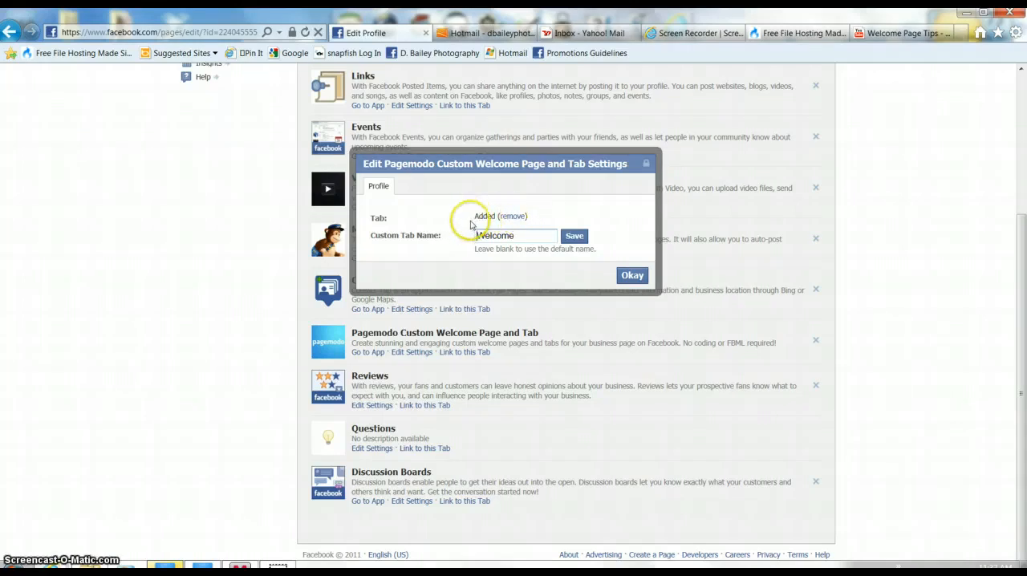
{"action": "mouse_move", "coordinate": [481, 221]}
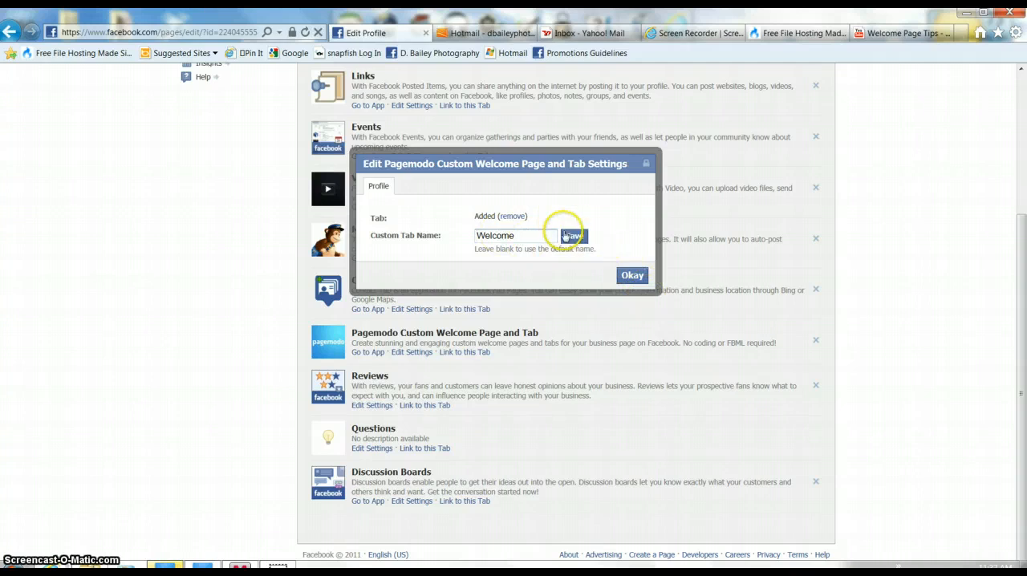
{"action": "left_click", "coordinate": [632, 276]}
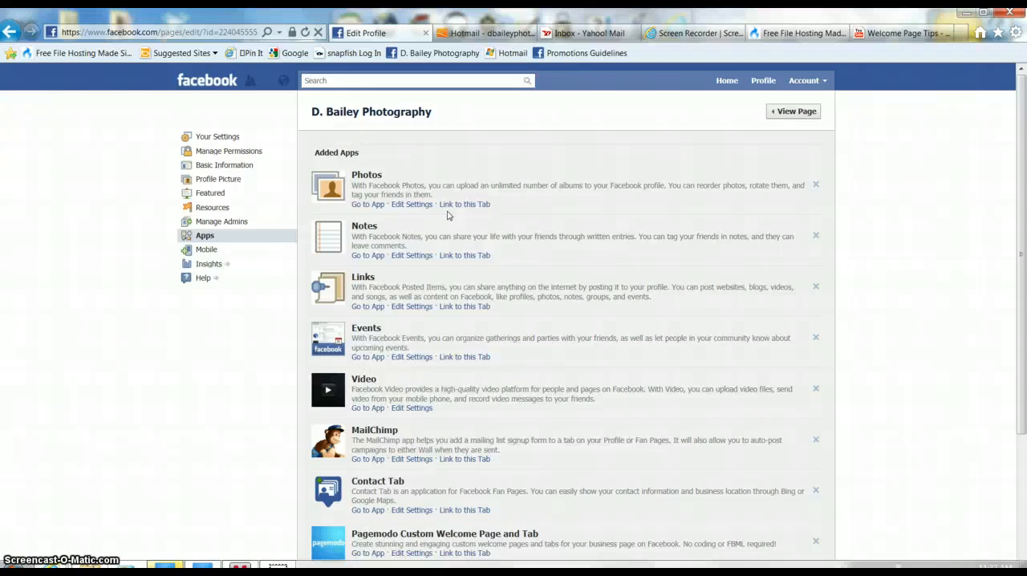
{"action": "mouse_move", "coordinate": [443, 235]}
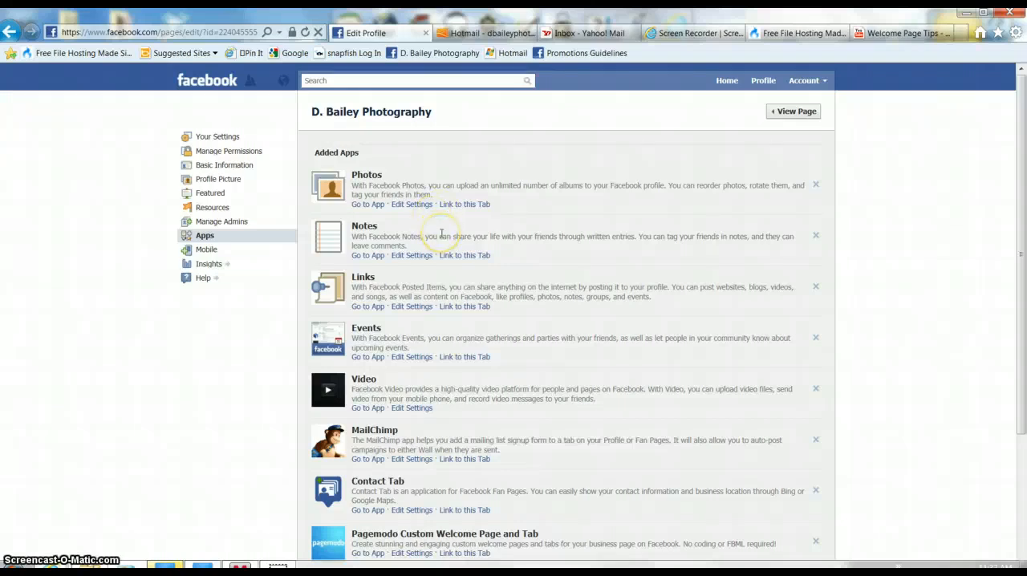